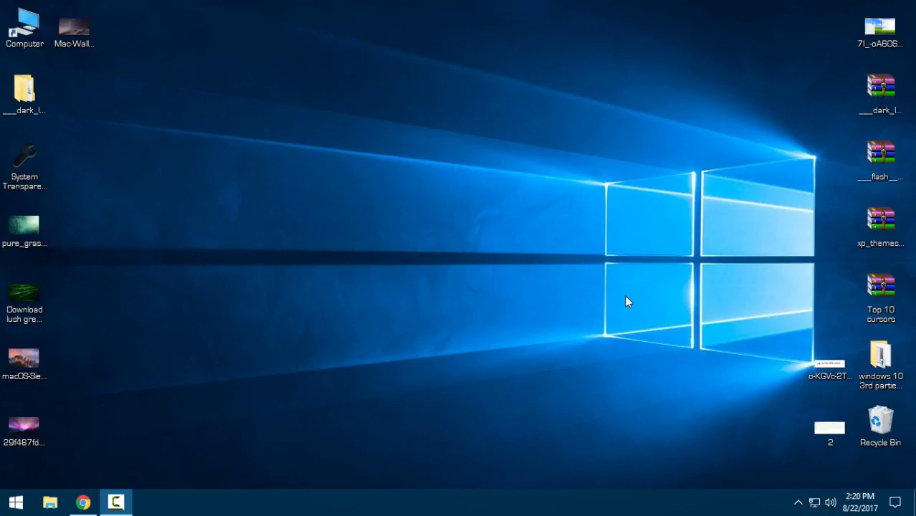
pyautogui.moveTo(493, 58)
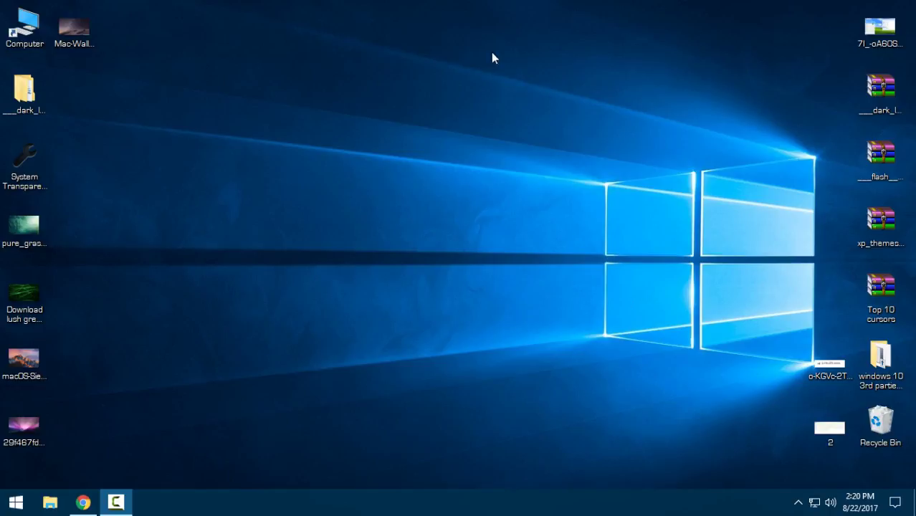
# Open the dark_leopard download and its Dark Leopard for Windows 10 folder
pyautogui.click(23, 93)
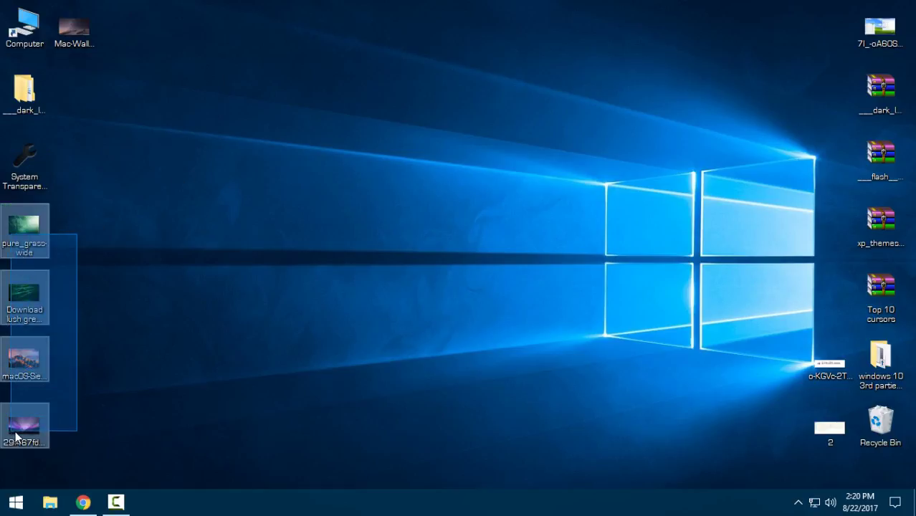
pyautogui.click(321, 220)
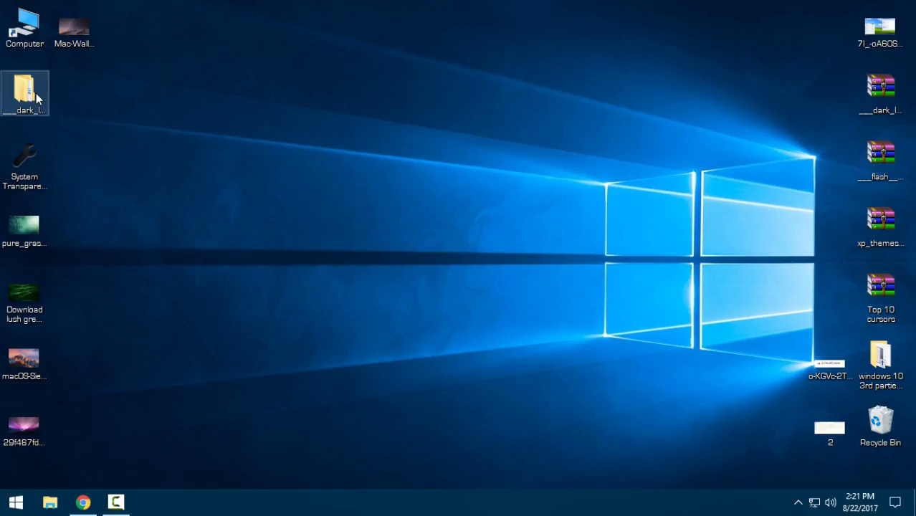
pyautogui.doubleClick(25, 92)
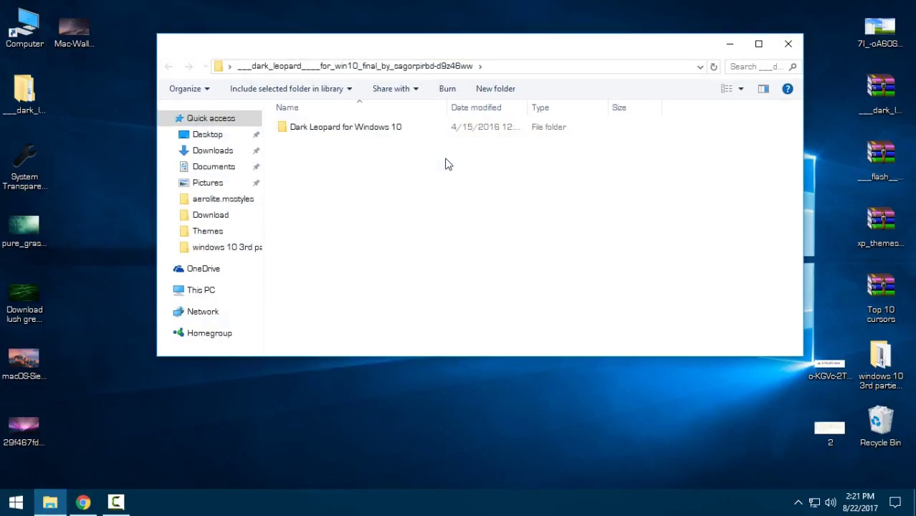
pyautogui.moveTo(327, 134)
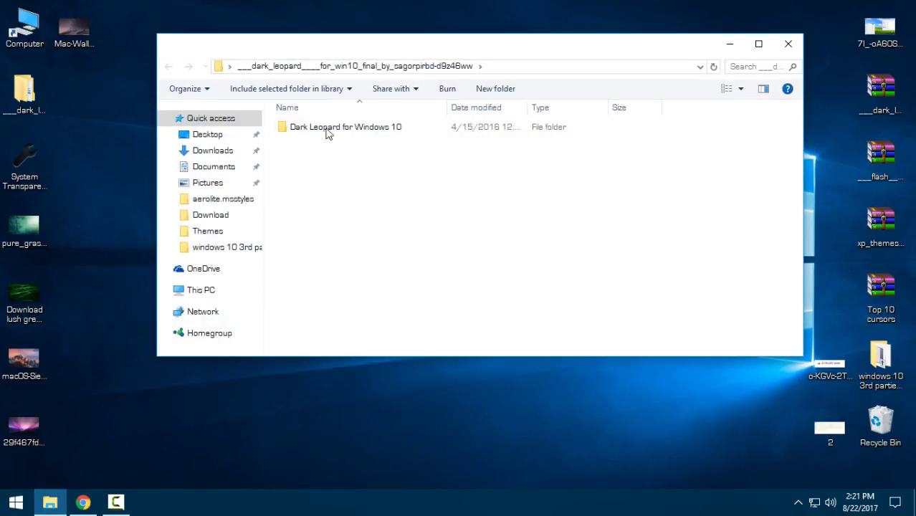
pyautogui.doubleClick(345, 126)
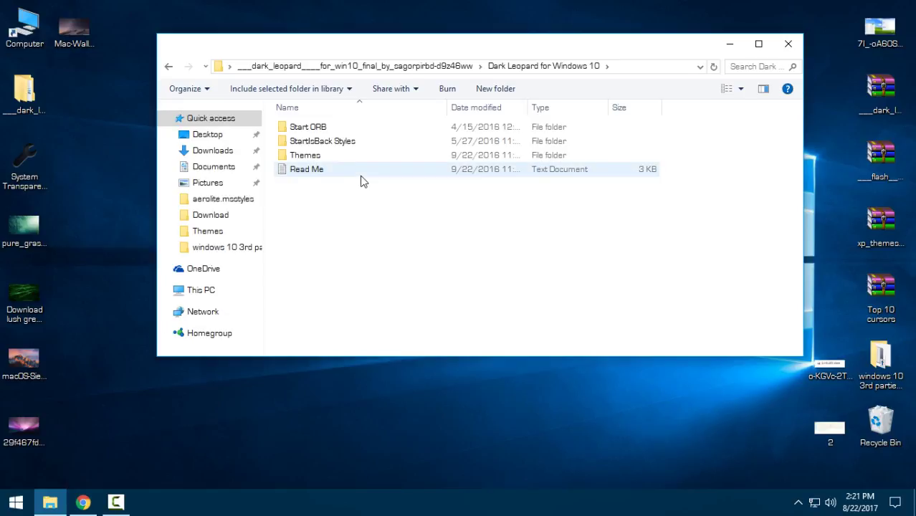
# Open Themes, then the Themes For 10 Build 14393 Anniversary Update folder
pyautogui.click(307, 126)
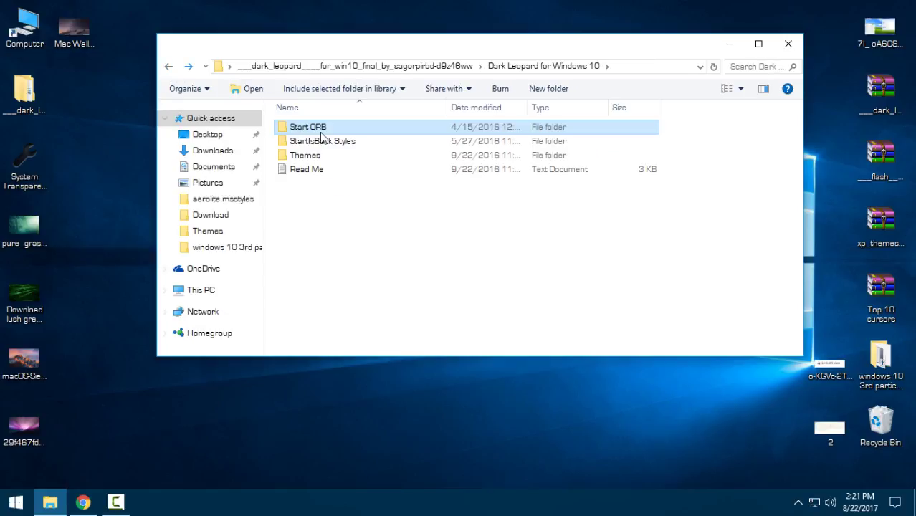
pyautogui.click(322, 141)
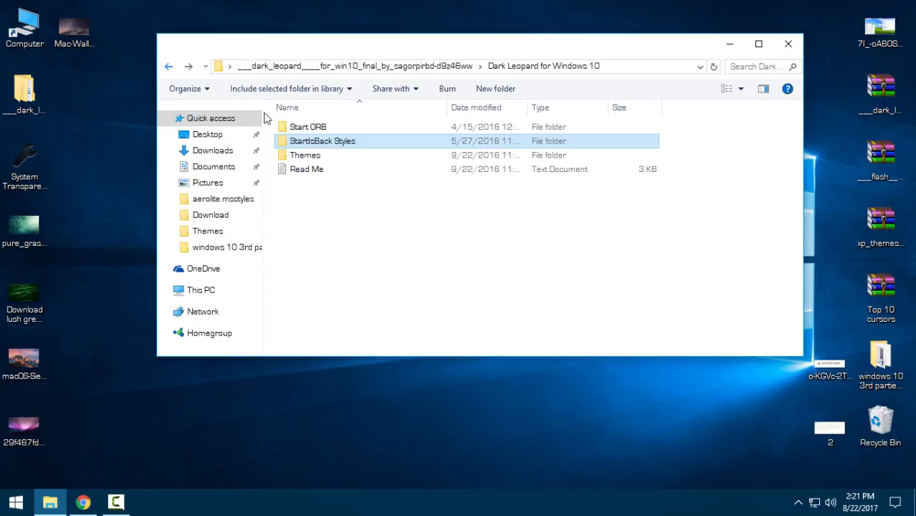
pyautogui.click(305, 155)
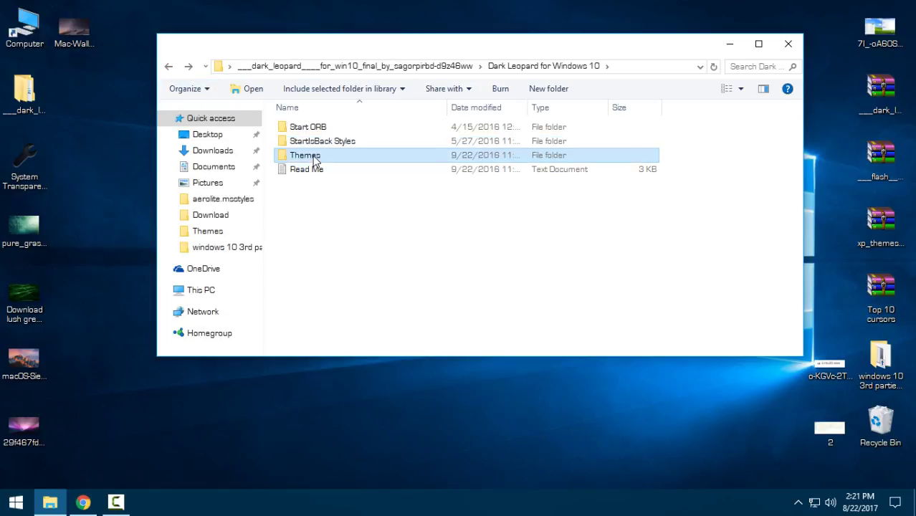
pyautogui.doubleClick(305, 155)
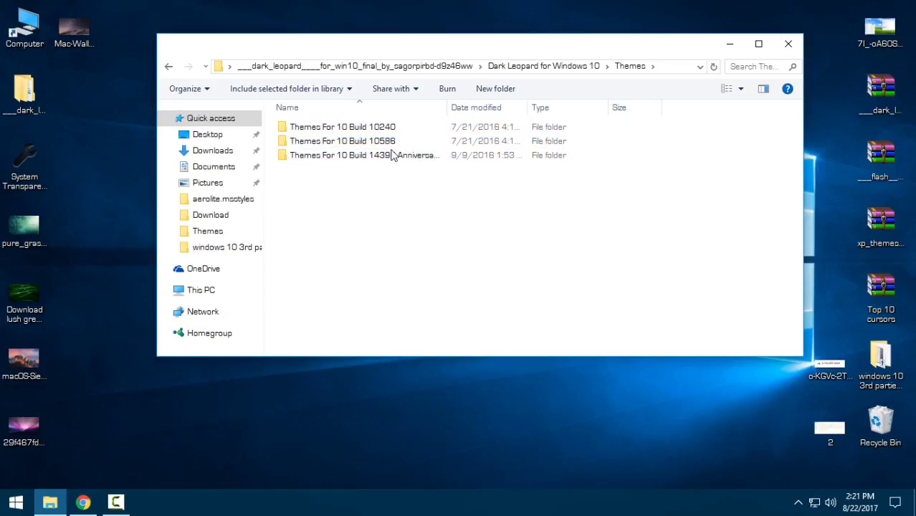
pyautogui.moveTo(342, 127)
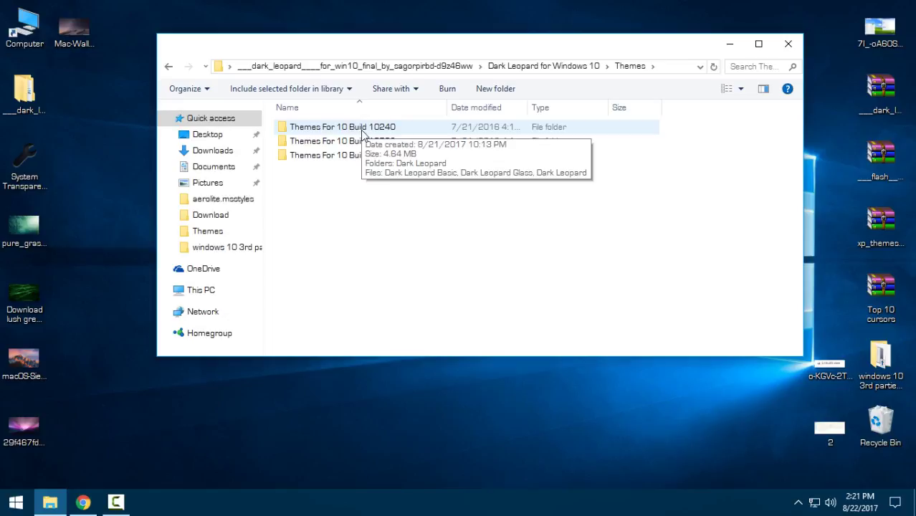
pyautogui.click(343, 141)
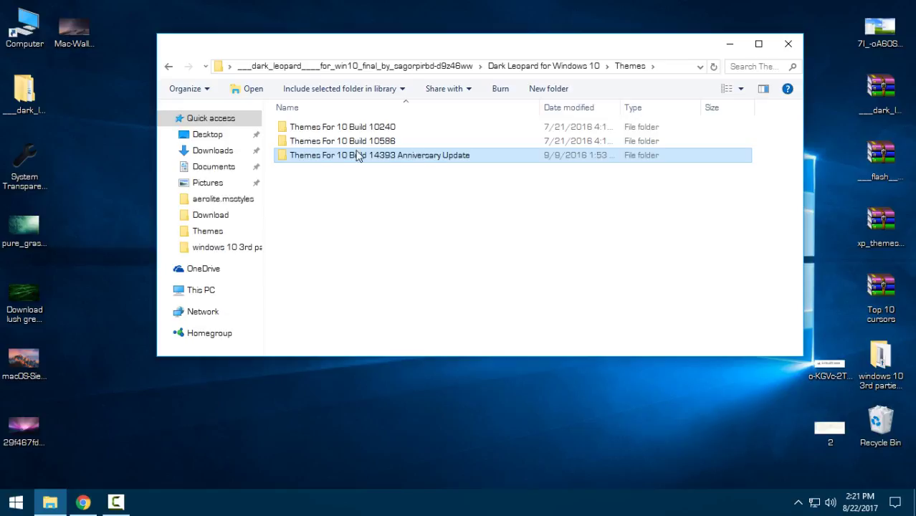
pyautogui.moveTo(448, 162)
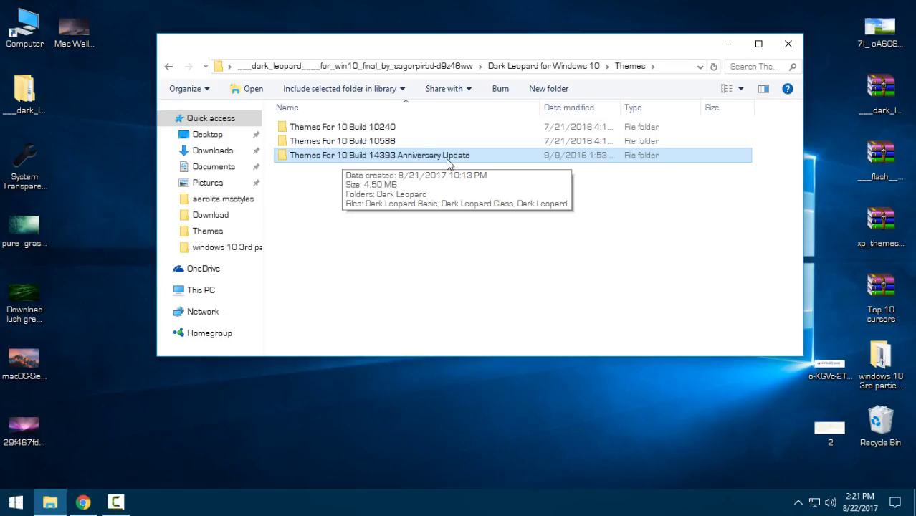
pyautogui.moveTo(382, 159)
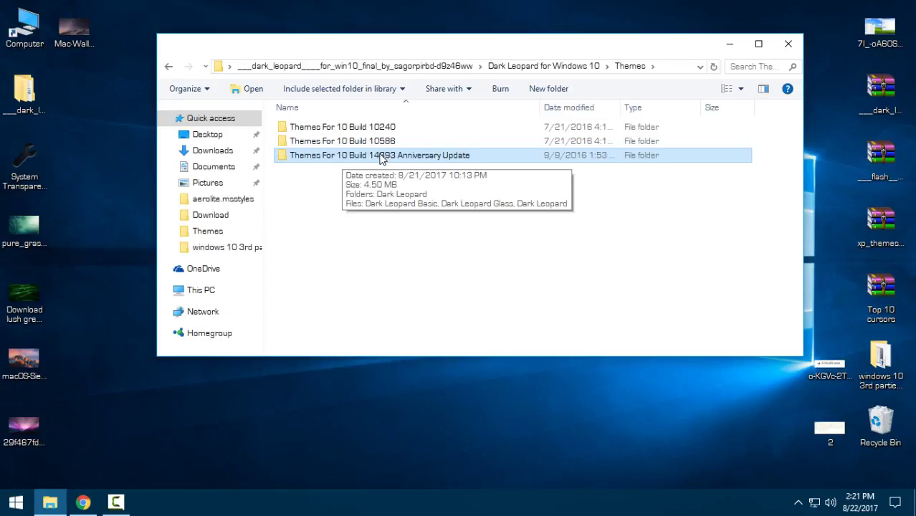
pyautogui.doubleClick(377, 154)
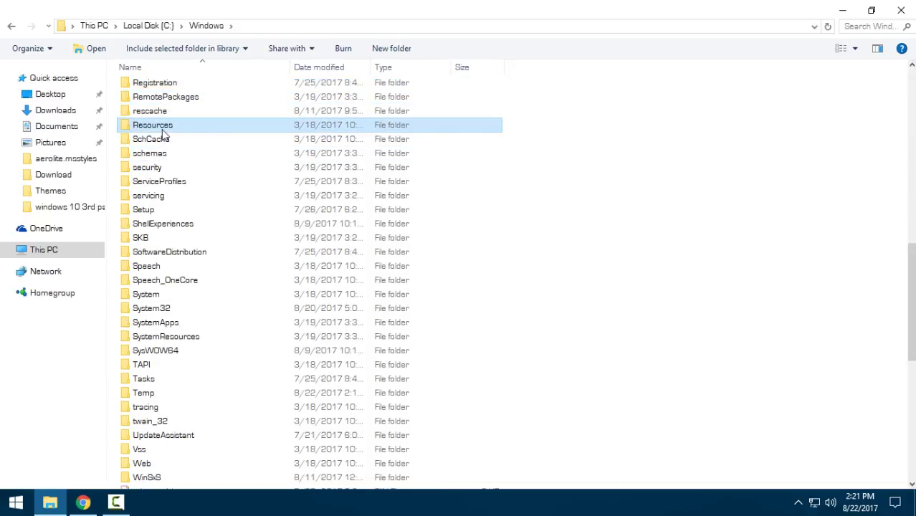
# Paste the Build 14393 theme files into C:\Windows\Resources\Themes, replacing same-named files
pyautogui.doubleClick(153, 125)
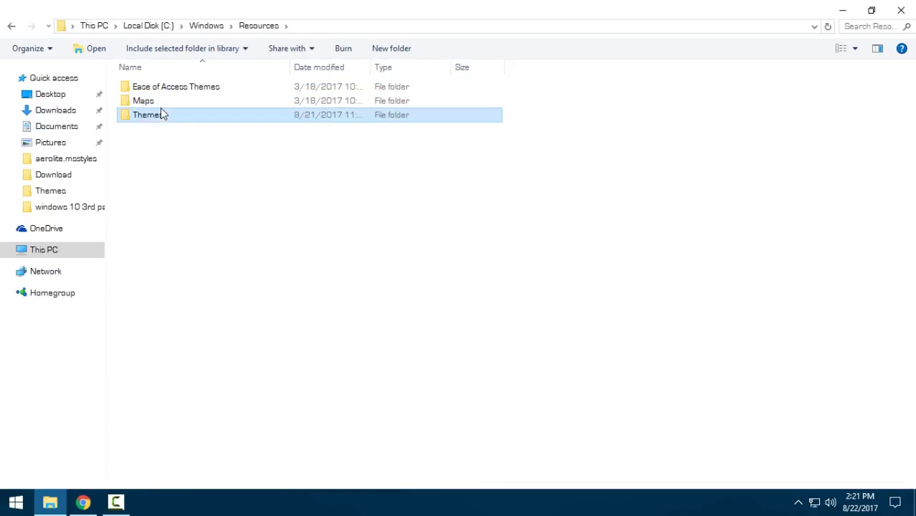
pyautogui.doubleClick(147, 115)
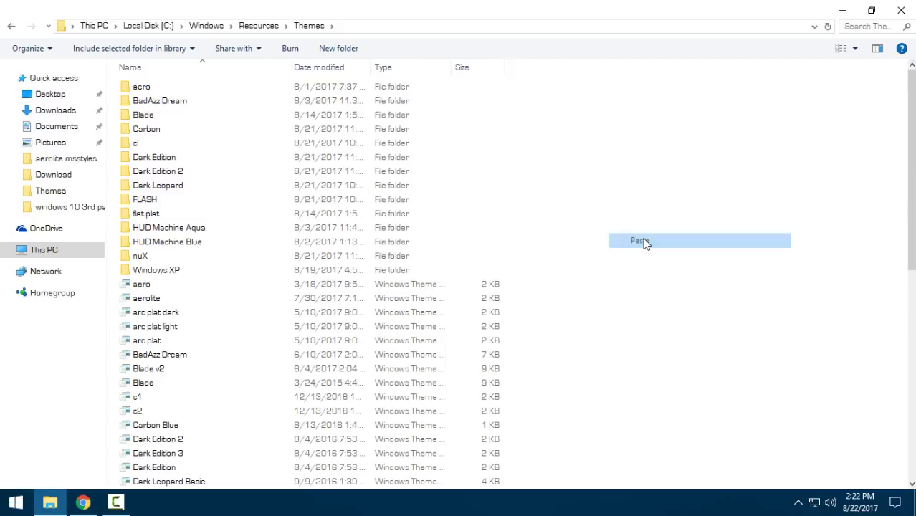
pyautogui.click(637, 240)
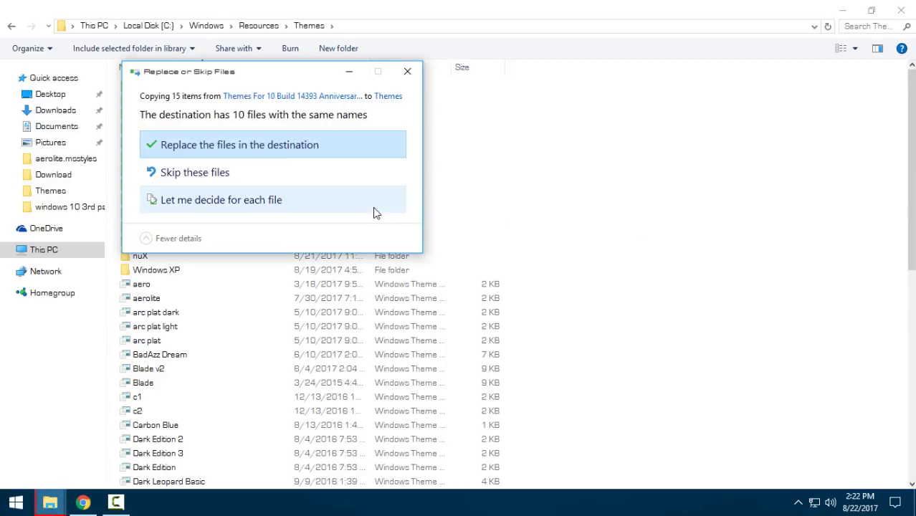
pyautogui.click(239, 145)
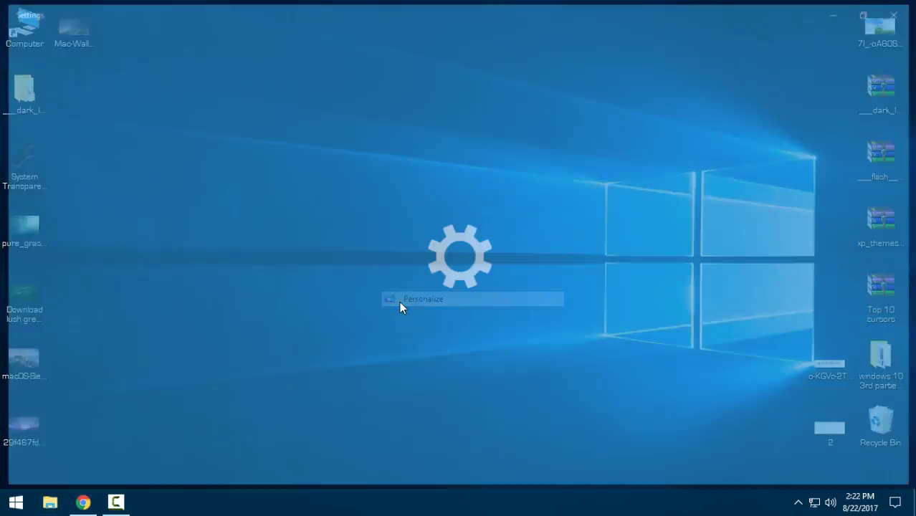
# Apply the Dark Leopard theme from the Personalization Themes list
pyautogui.click(423, 299)
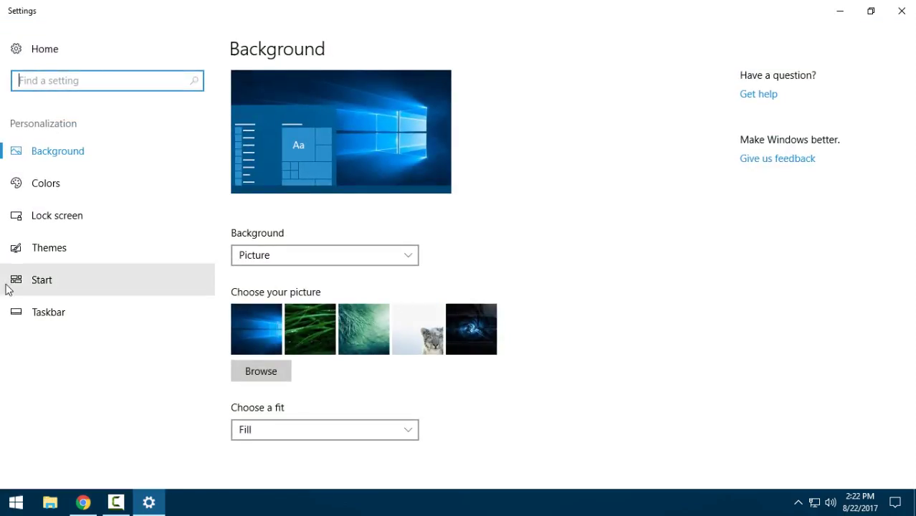
pyautogui.click(48, 247)
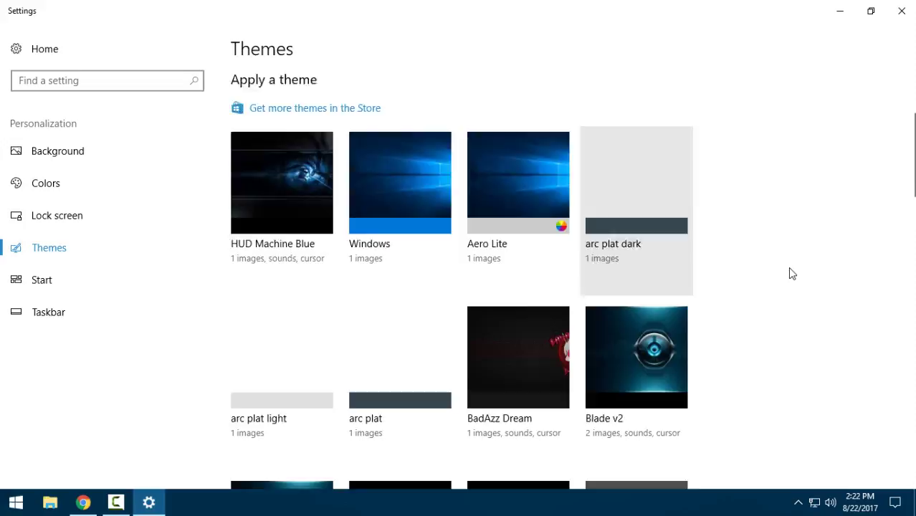
pyautogui.scroll(-3)
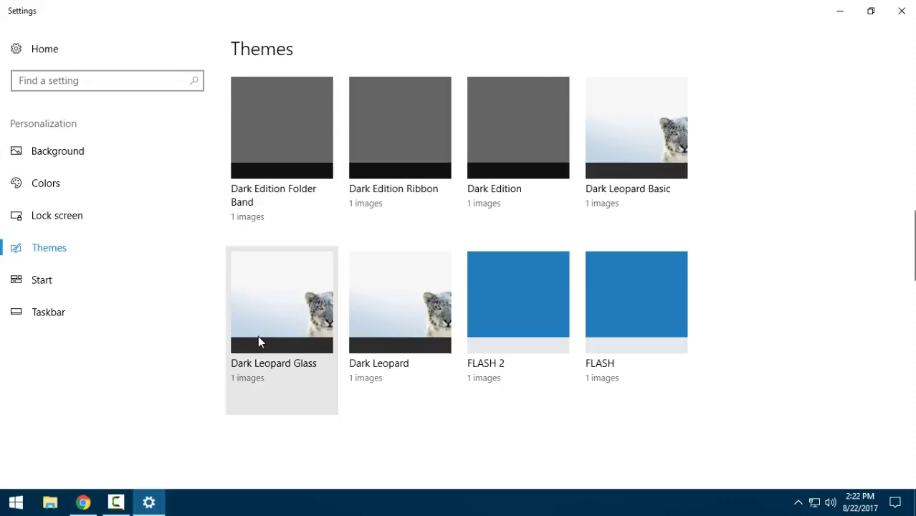
pyautogui.moveTo(362, 263)
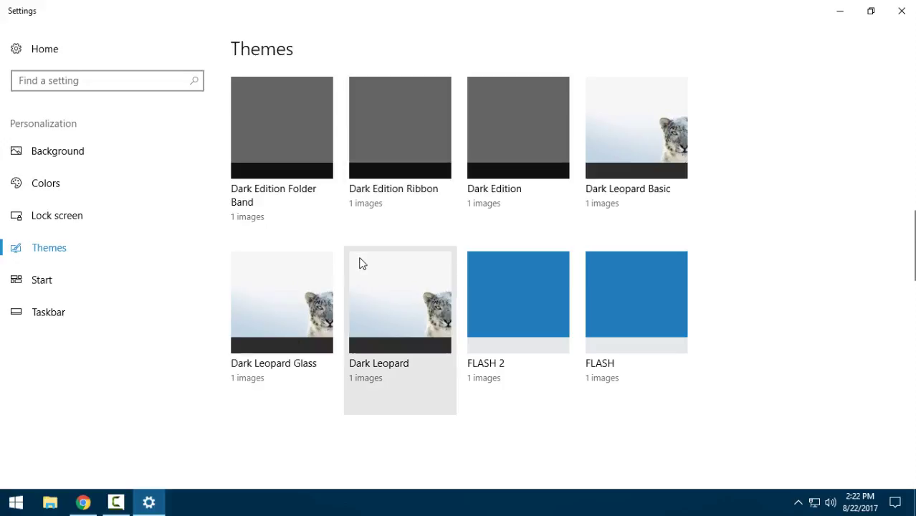
pyautogui.moveTo(364, 297)
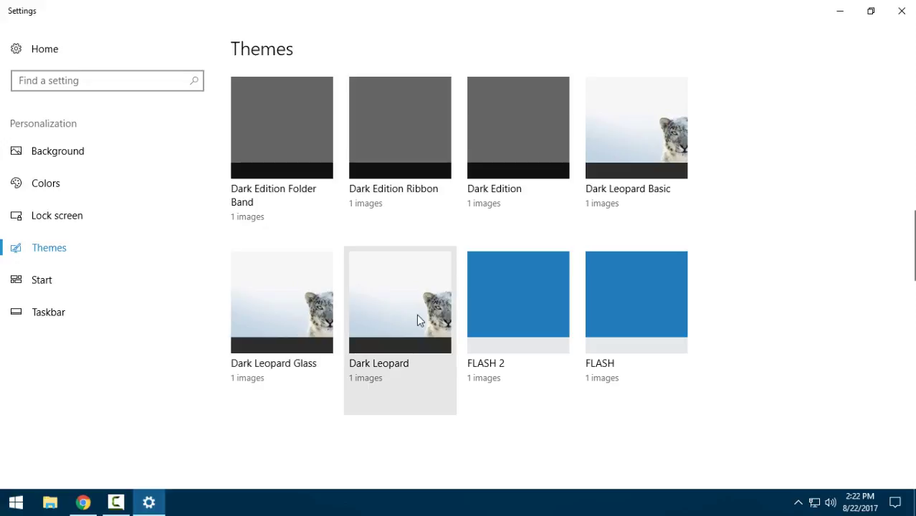
pyautogui.click(399, 301)
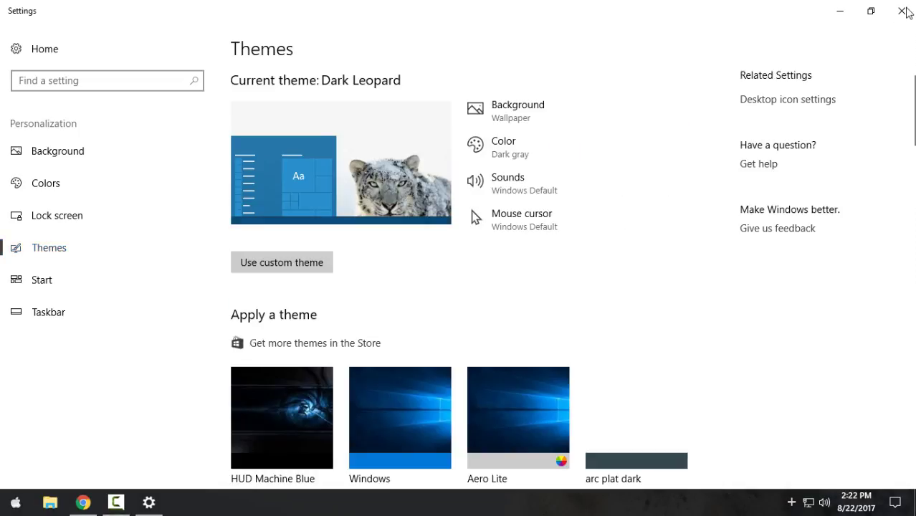
# Close Settings and open the classic Start menu over the snow leopard wallpaper
pyautogui.click(905, 12)
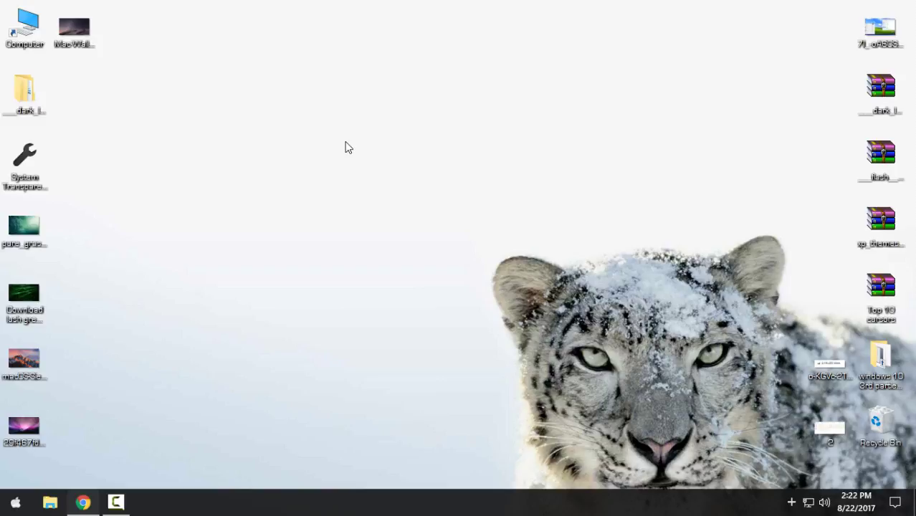
pyautogui.moveTo(80, 424)
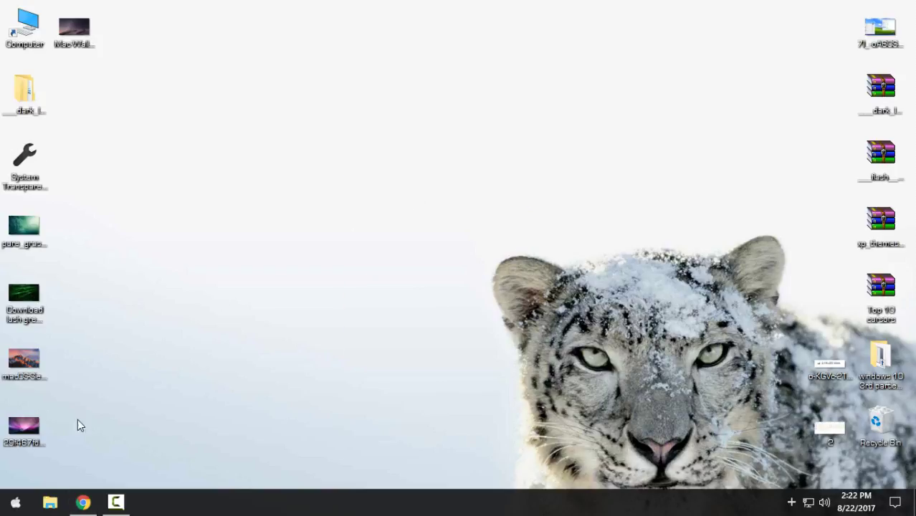
pyautogui.click(14, 501)
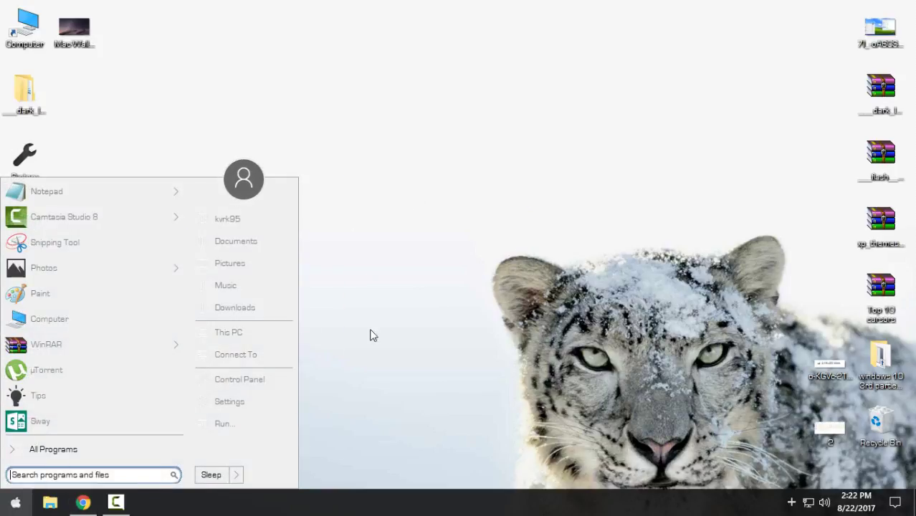
pyautogui.moveTo(326, 225)
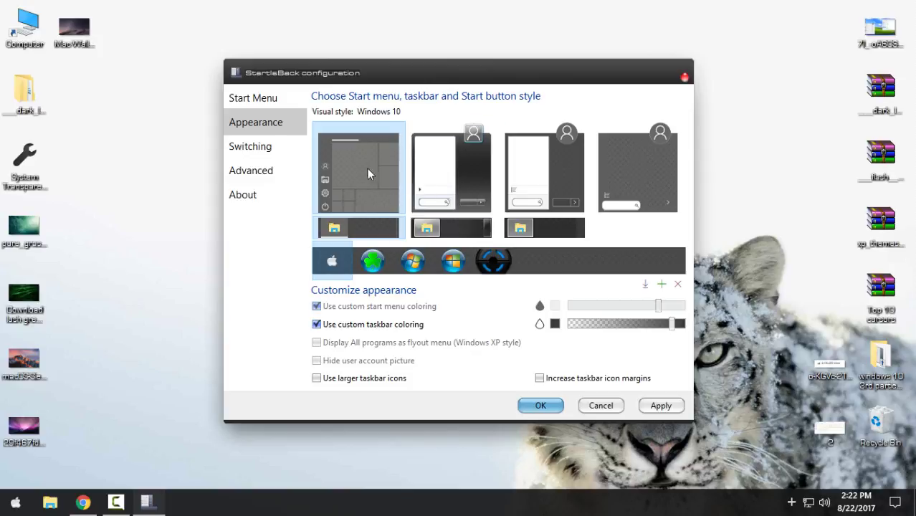
# Choose the Plain10 Start menu style in StartIsBack Appearance and confirm with OK
pyautogui.click(539, 378)
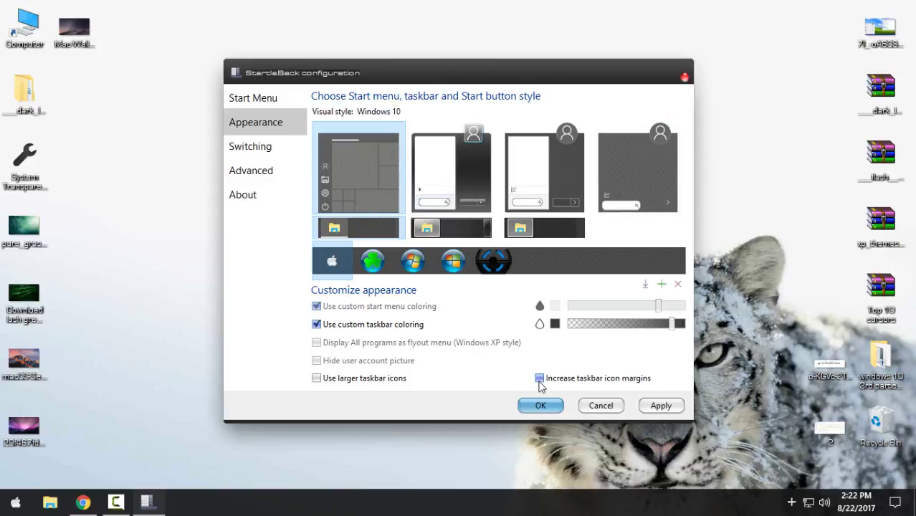
pyautogui.click(637, 168)
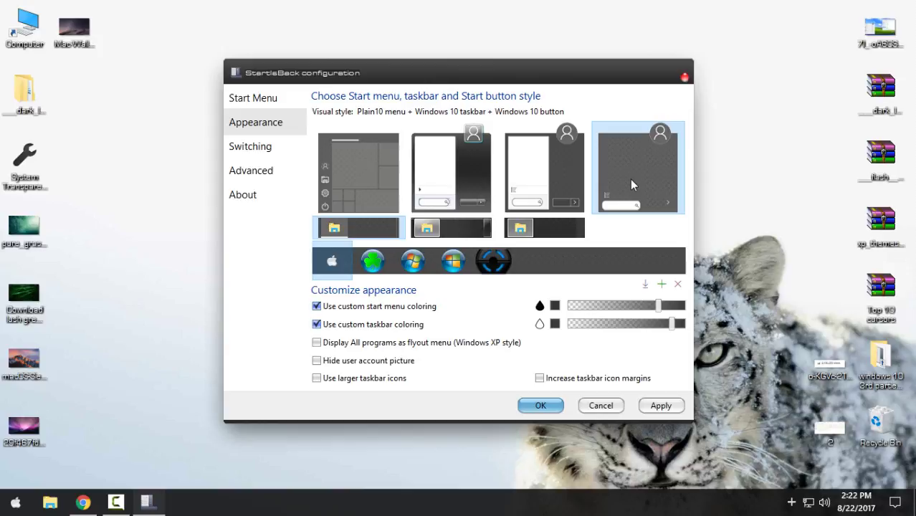
pyautogui.click(540, 406)
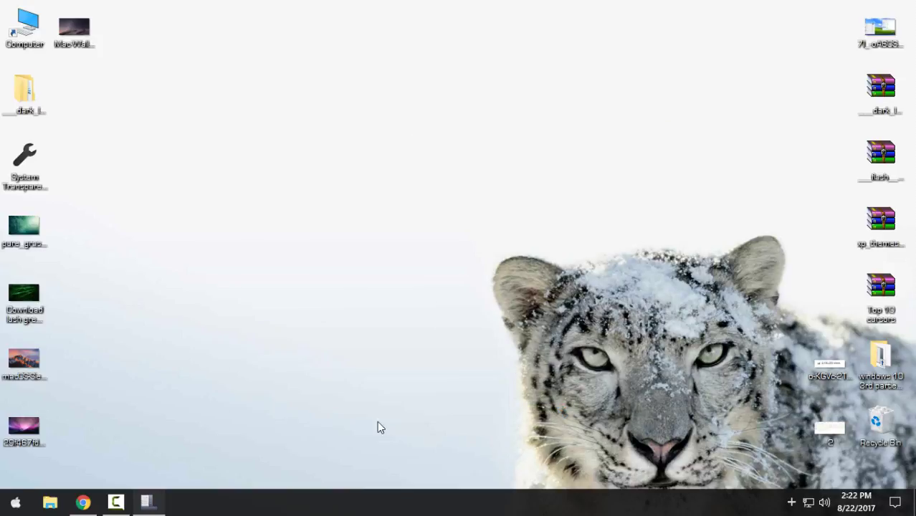
pyautogui.click(15, 501)
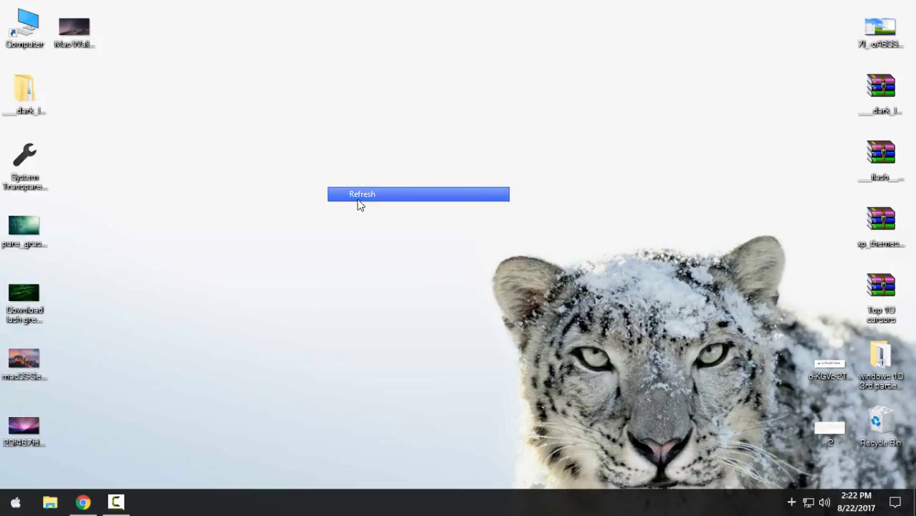
pyautogui.click(362, 194)
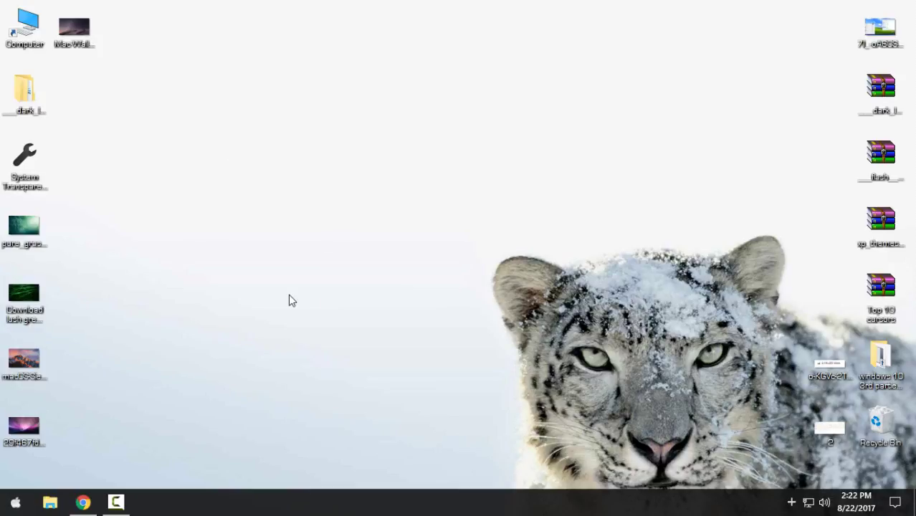
pyautogui.rightClick(291, 299)
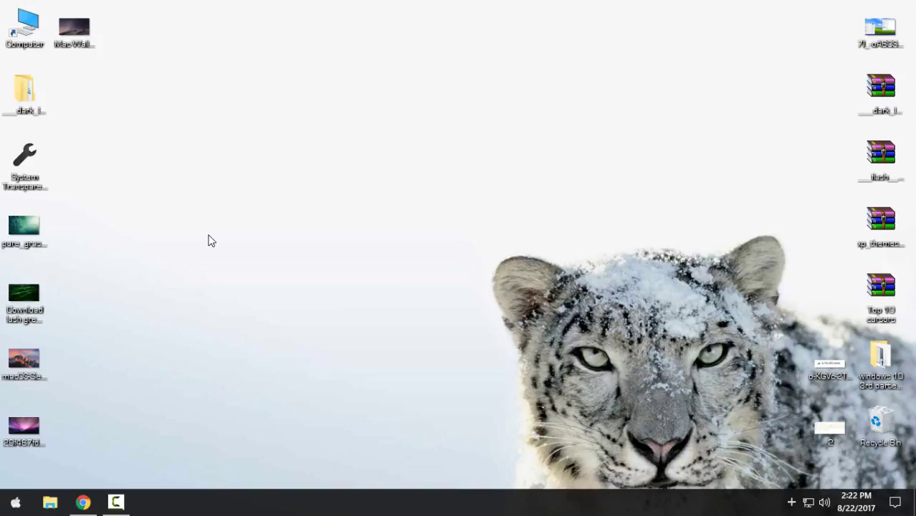
# Open pure_grass-wide in Photos and set it as the desktop wallpaper
pyautogui.click(24, 226)
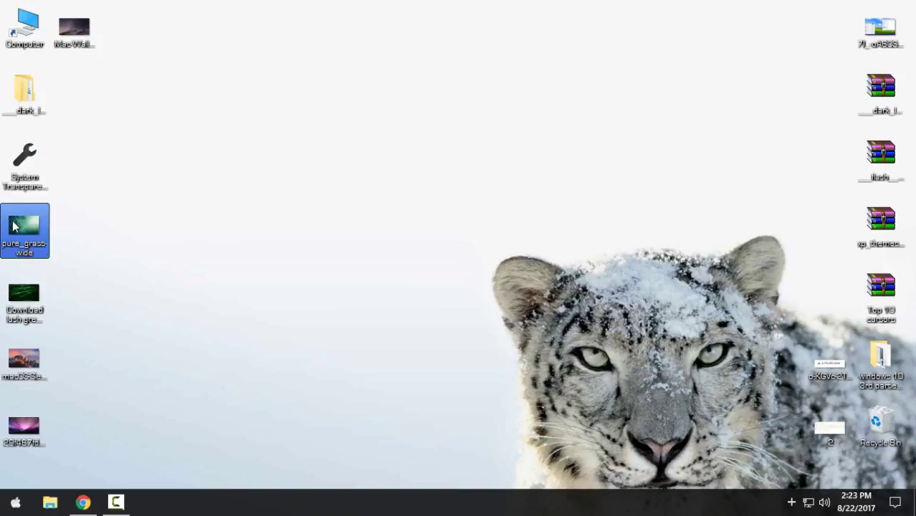
pyautogui.doubleClick(24, 231)
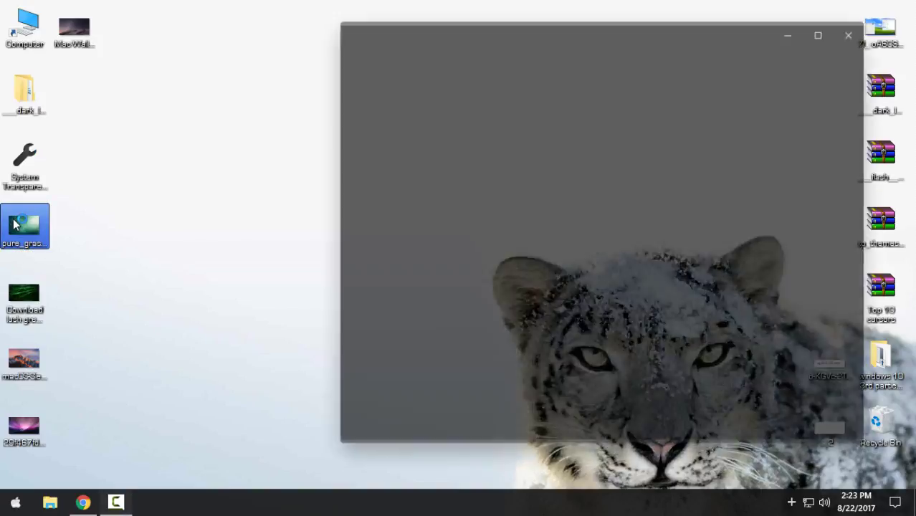
pyautogui.doubleClick(24, 226)
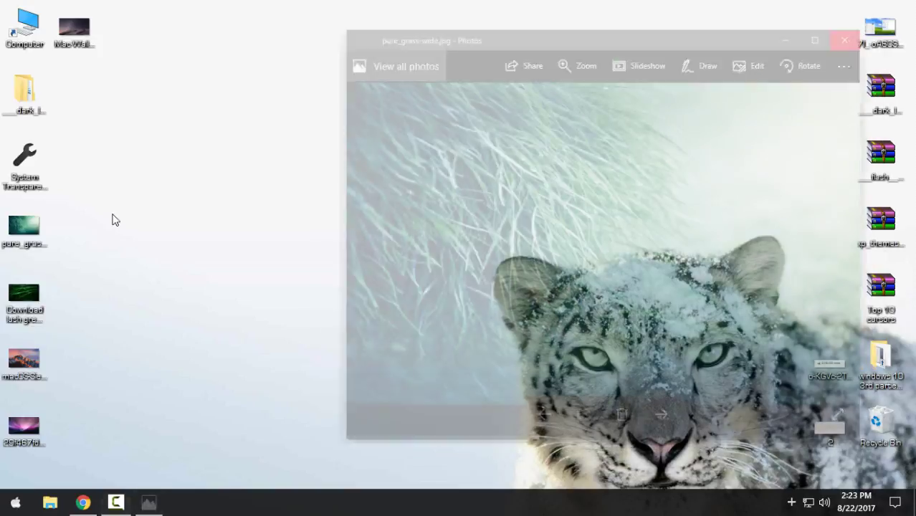
pyautogui.click(844, 40)
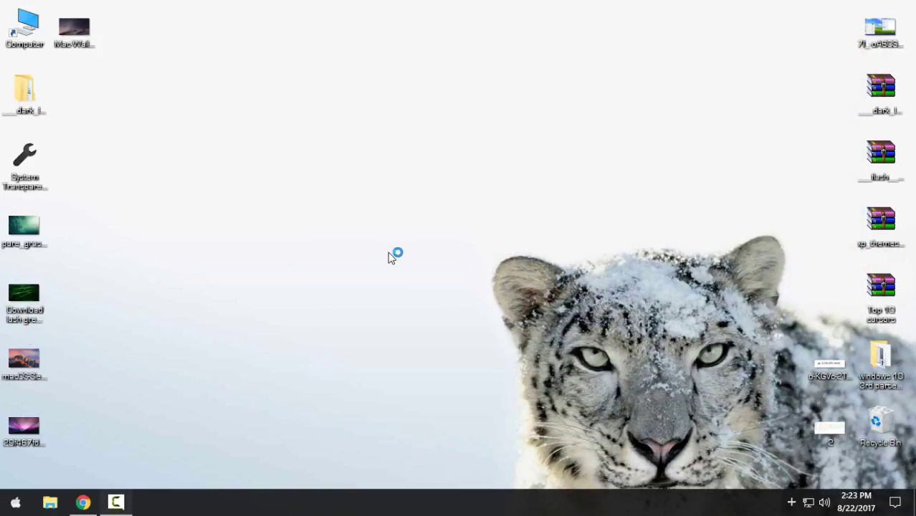
pyautogui.doubleClick(24, 291)
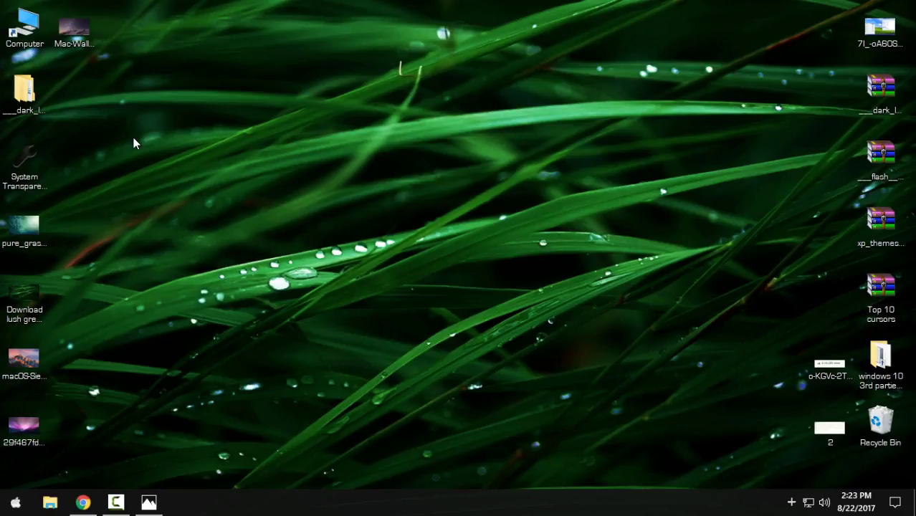
# Run System Transparency as administrator, dismiss its notification, and reselect its shortcut
pyautogui.click(24, 170)
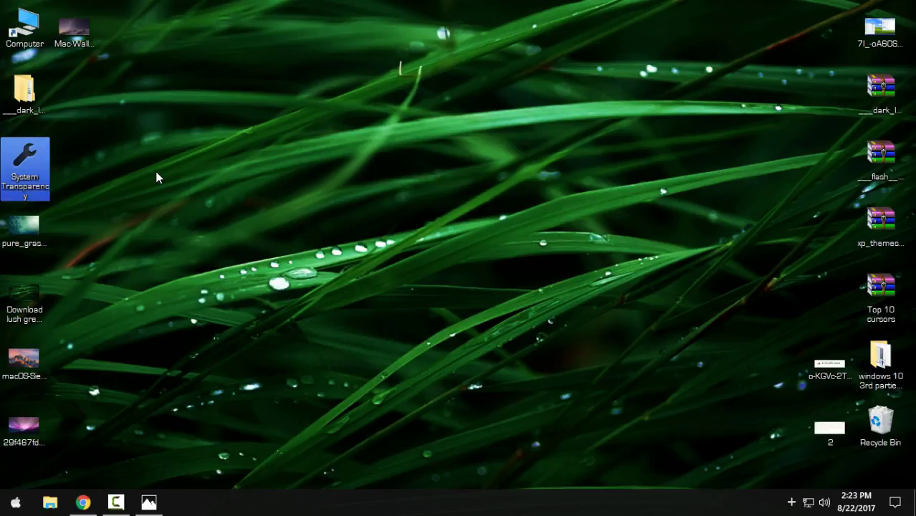
pyautogui.moveTo(50, 170)
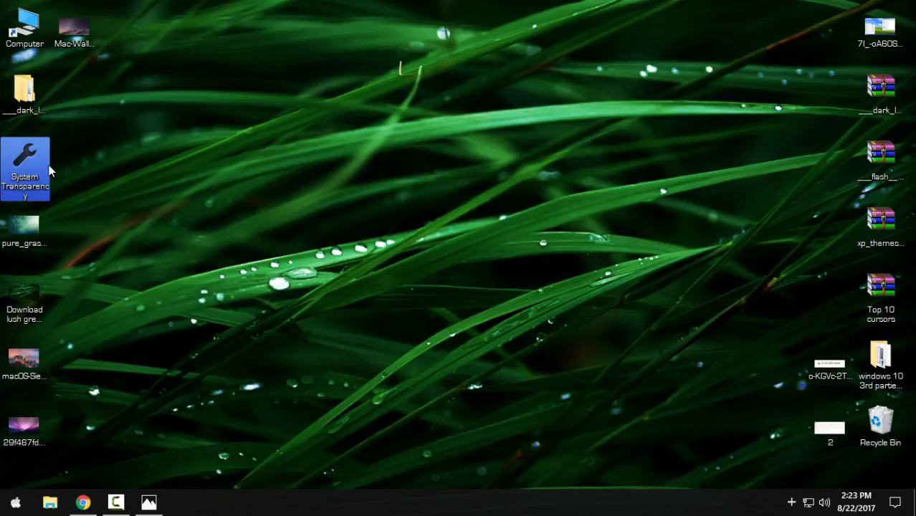
pyautogui.rightClick(26, 169)
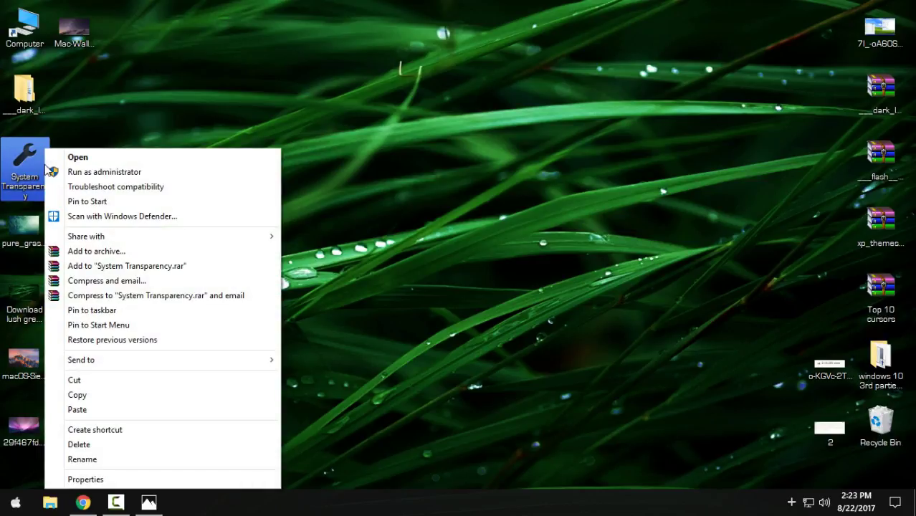
pyautogui.moveTo(104, 172)
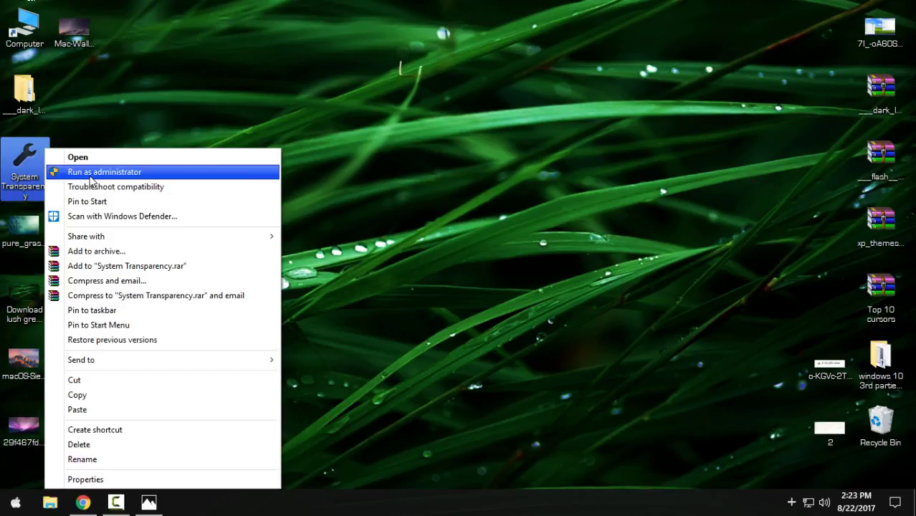
pyautogui.click(104, 172)
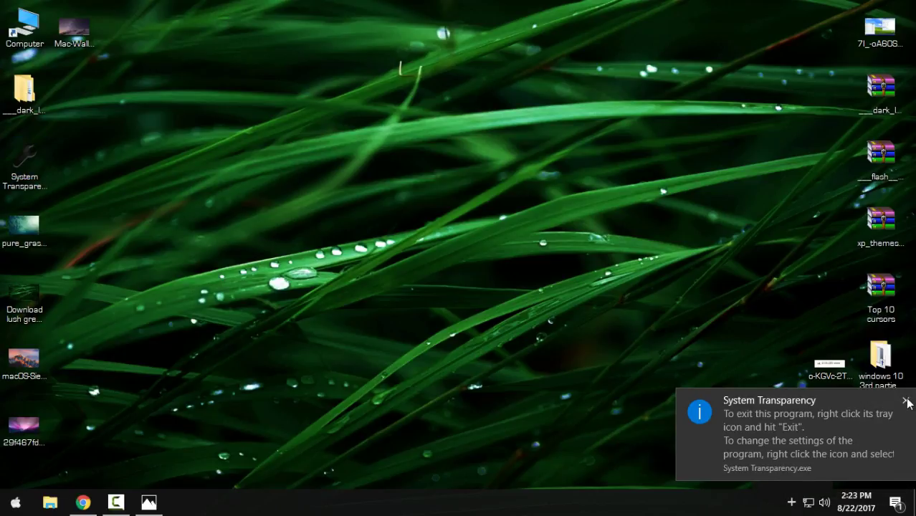
pyautogui.click(905, 401)
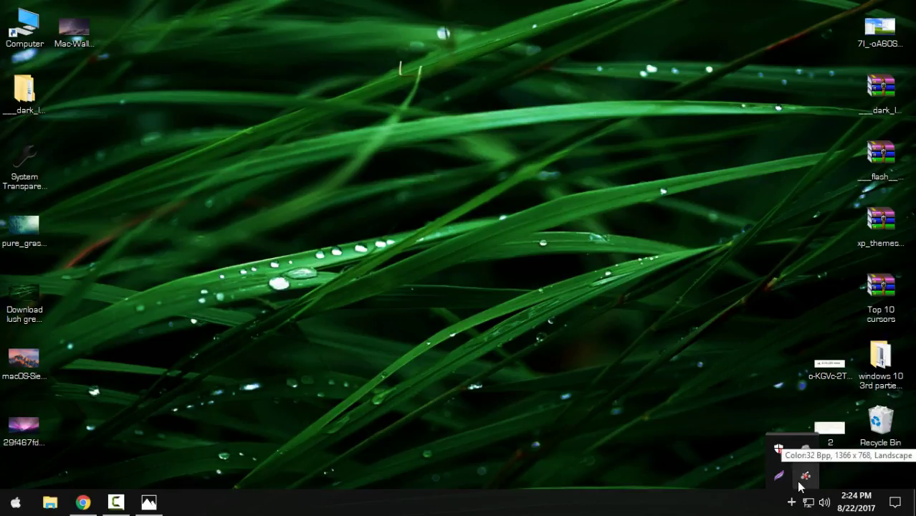
pyautogui.moveTo(760, 442)
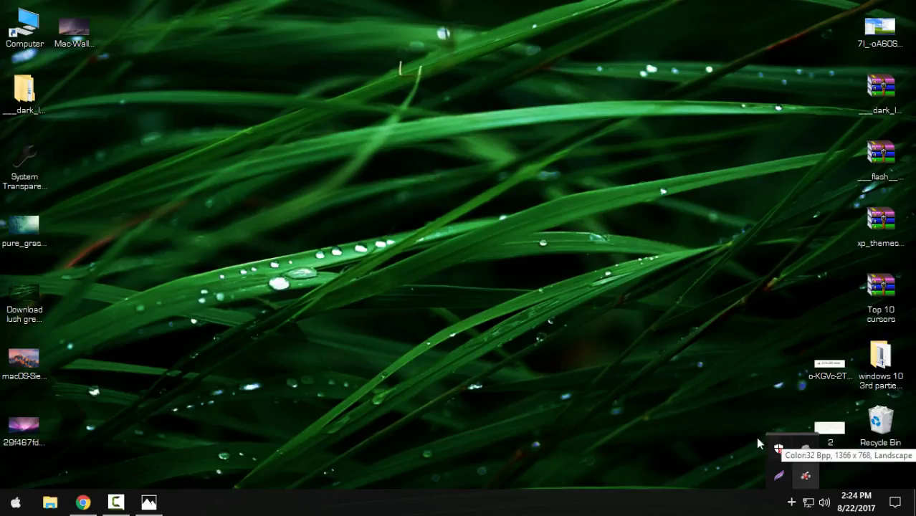
pyautogui.click(24, 169)
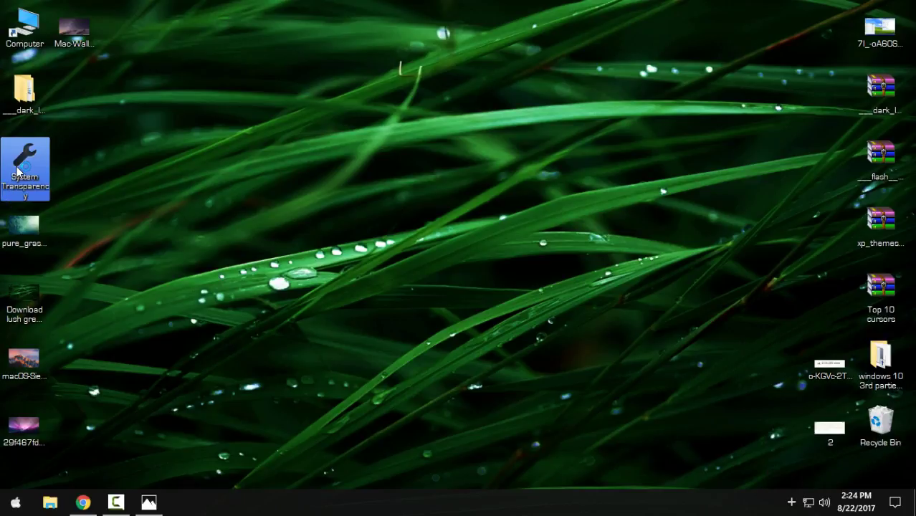
# Enable translucency for popup menus, taskbar, Start menu and Explorer windows at value 200
pyautogui.doubleClick(25, 169)
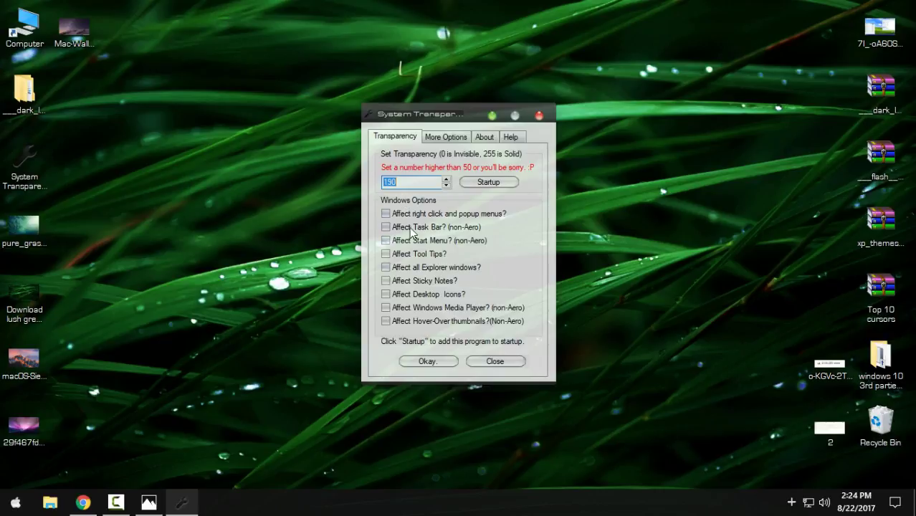
pyautogui.click(386, 213)
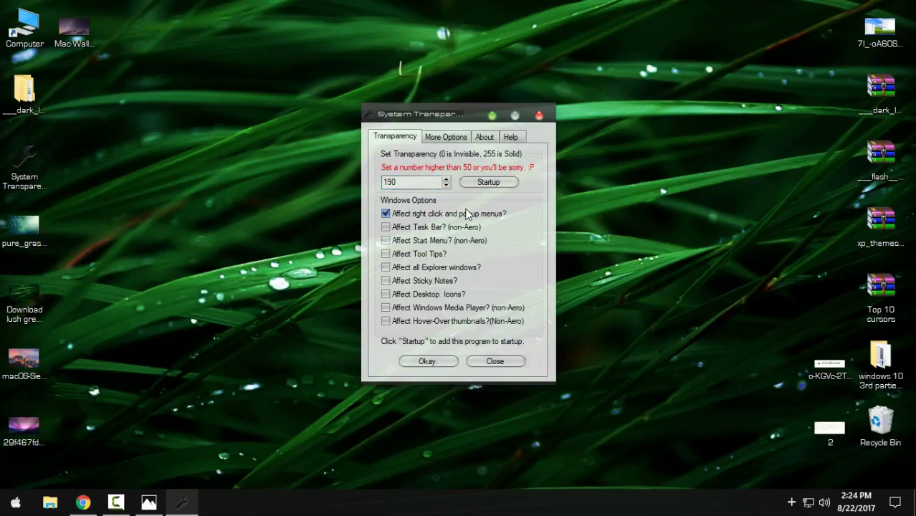
pyautogui.click(386, 226)
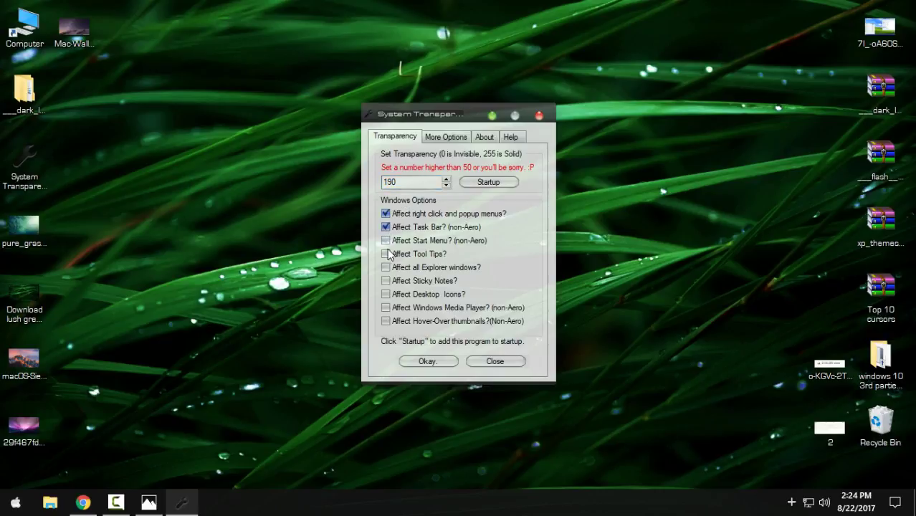
pyautogui.click(385, 240)
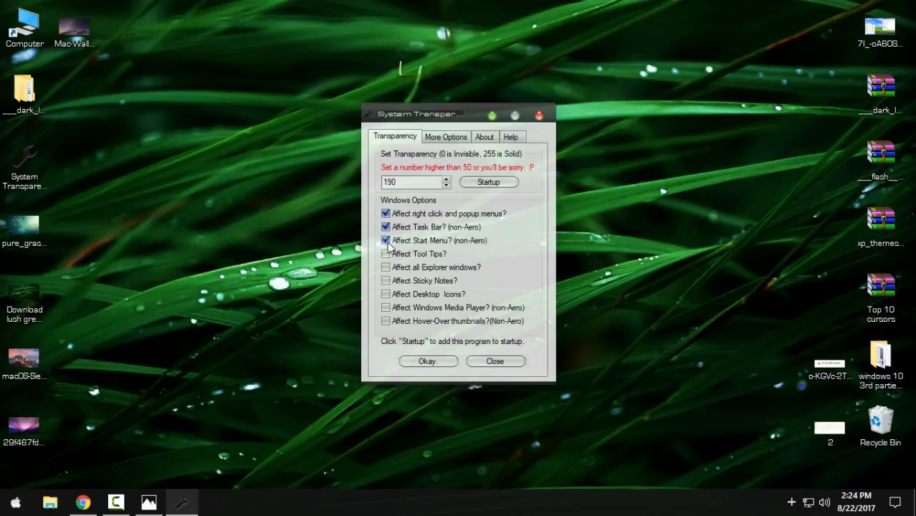
pyautogui.click(386, 266)
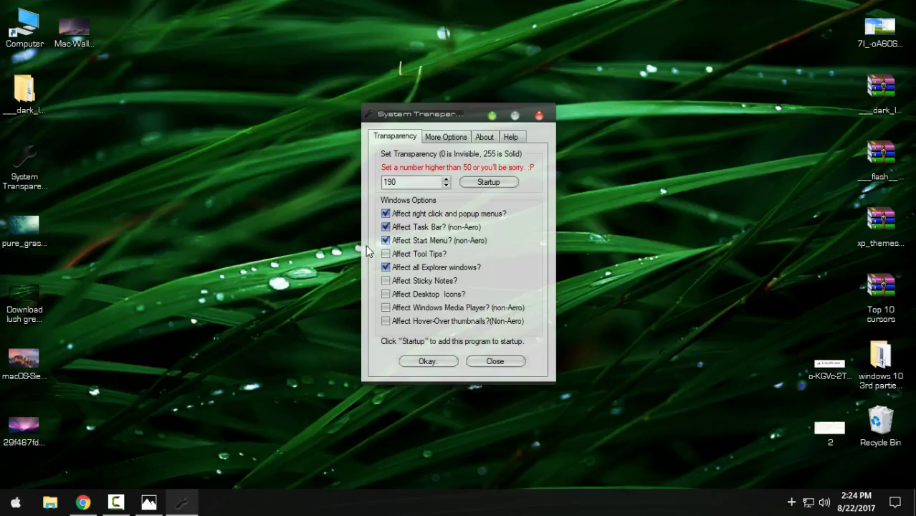
pyautogui.tripleClick(412, 181)
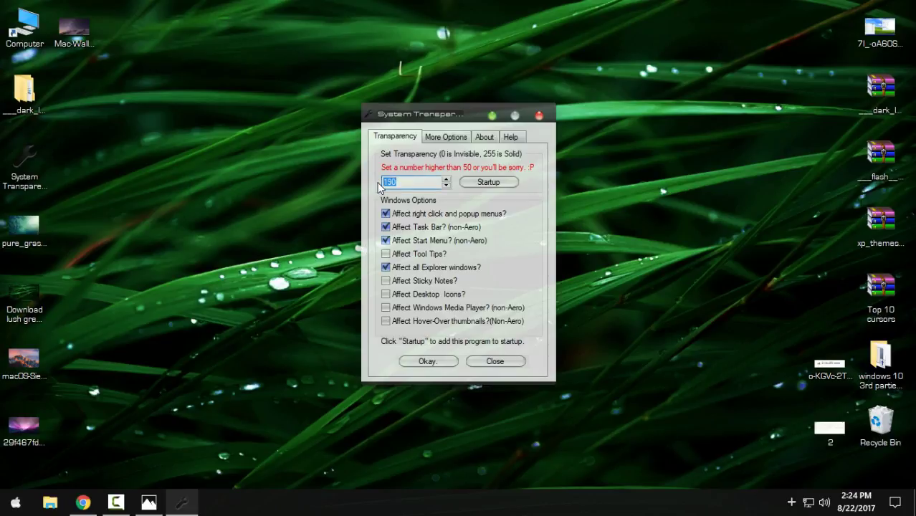
pyautogui.write('200')
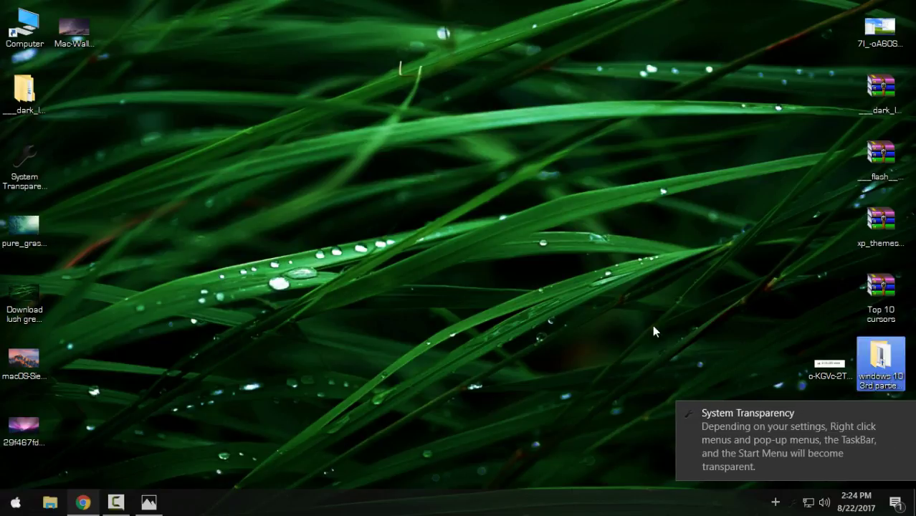
pyautogui.rightClick(652, 331)
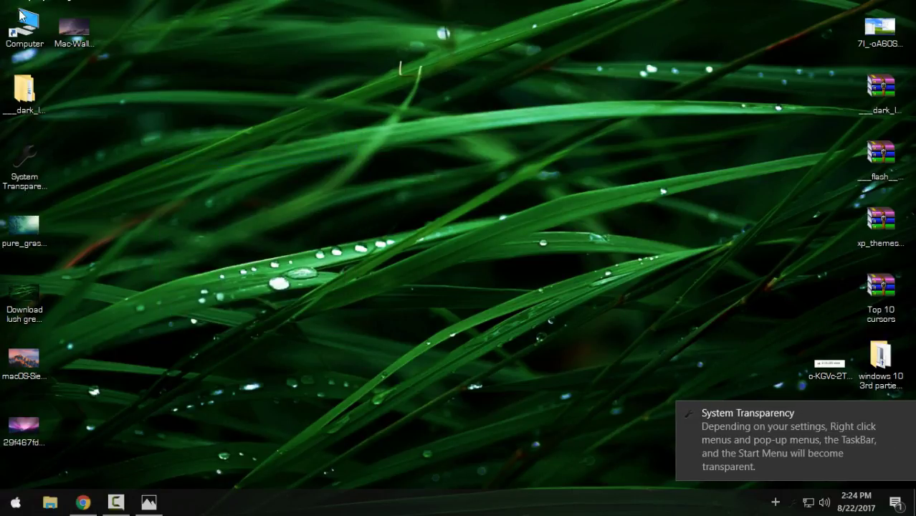
pyautogui.doubleClick(25, 29)
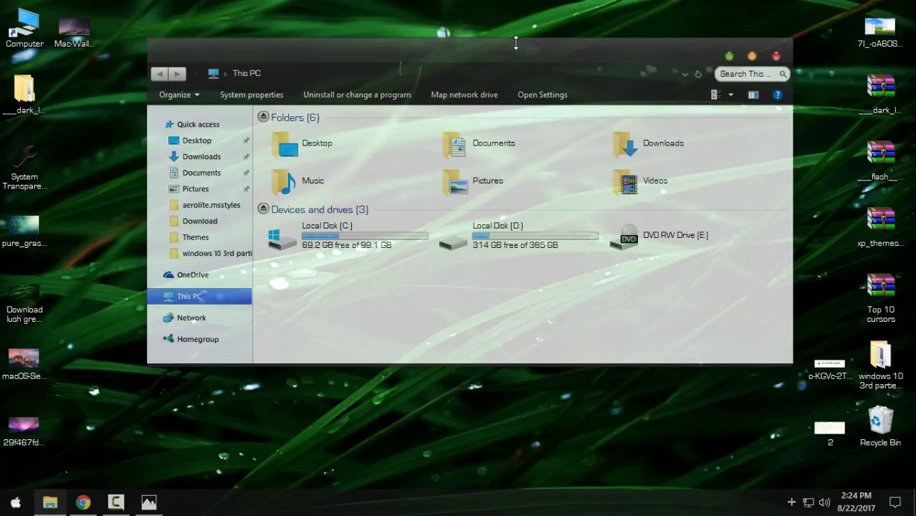
pyautogui.click(775, 55)
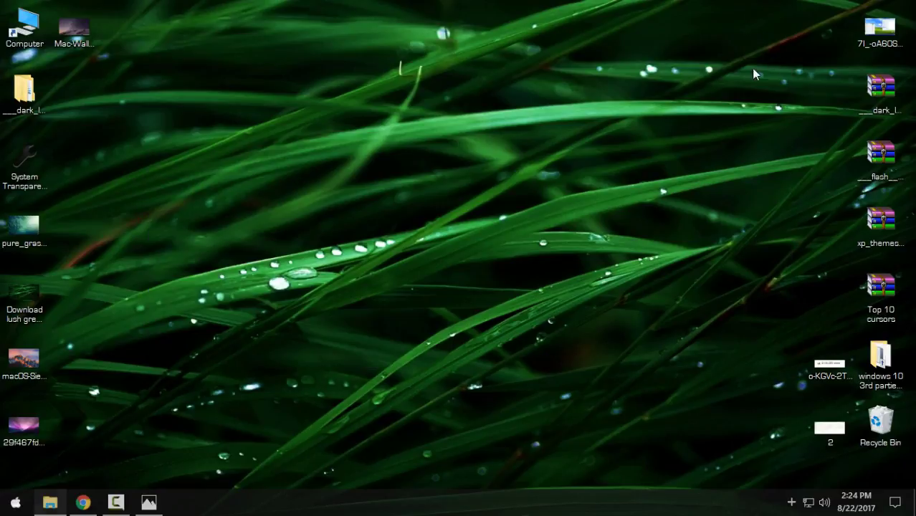
# Open the macOS Sierra wallpaper in Photos and set it as background
pyautogui.doubleClick(24, 364)
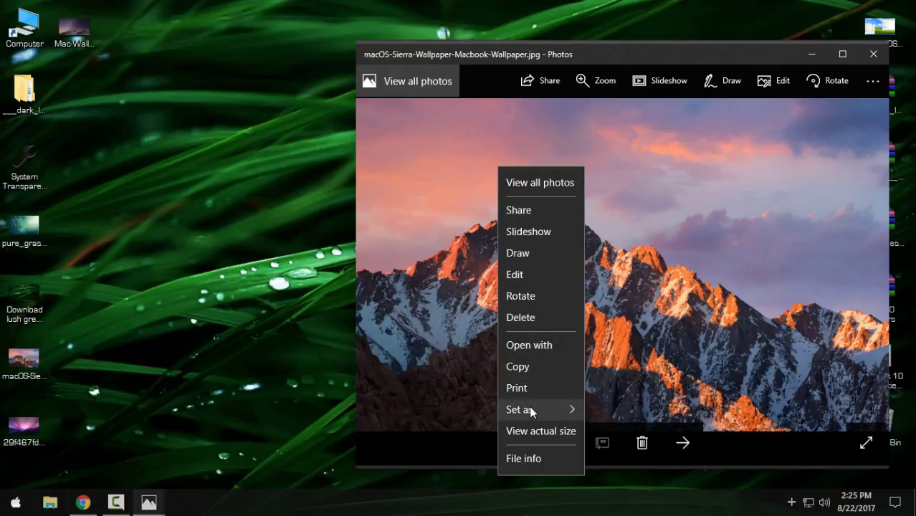
pyautogui.click(762, 180)
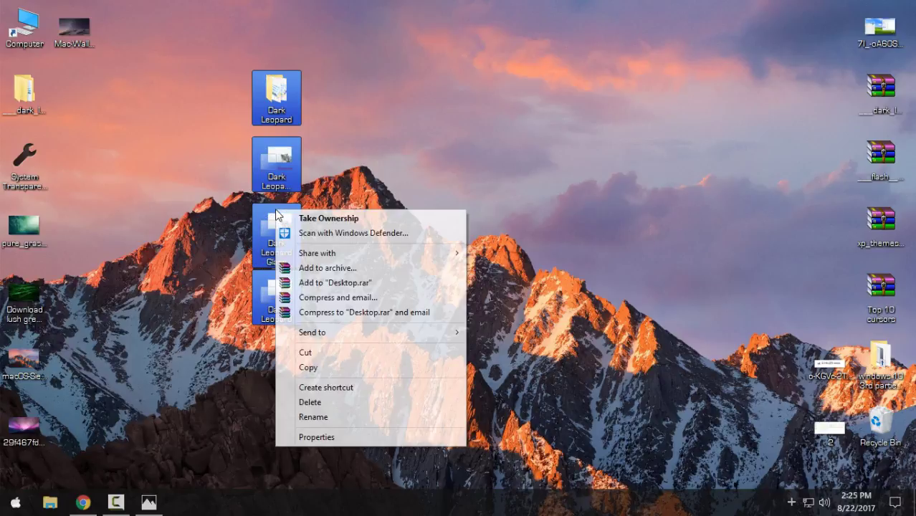
pyautogui.click(25, 29)
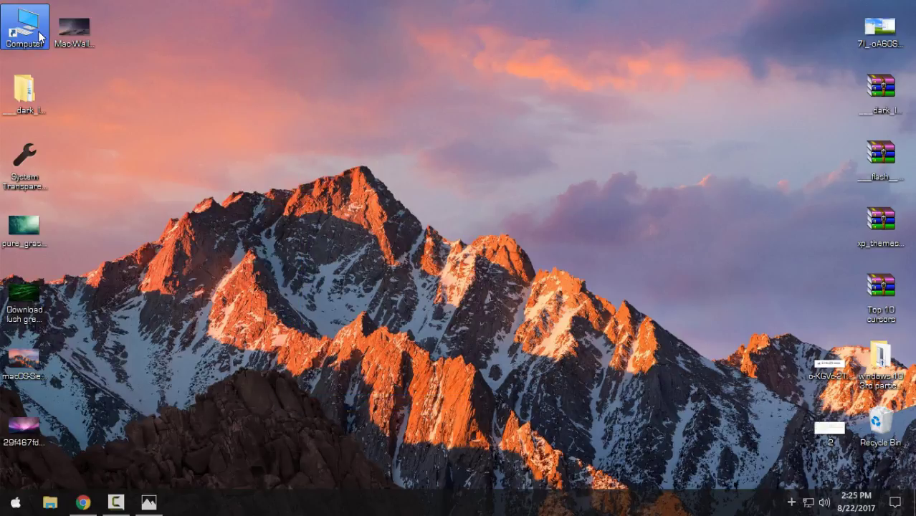
# Open and move This PC to check translucency, then close Photos and This PC
pyautogui.doubleClick(25, 28)
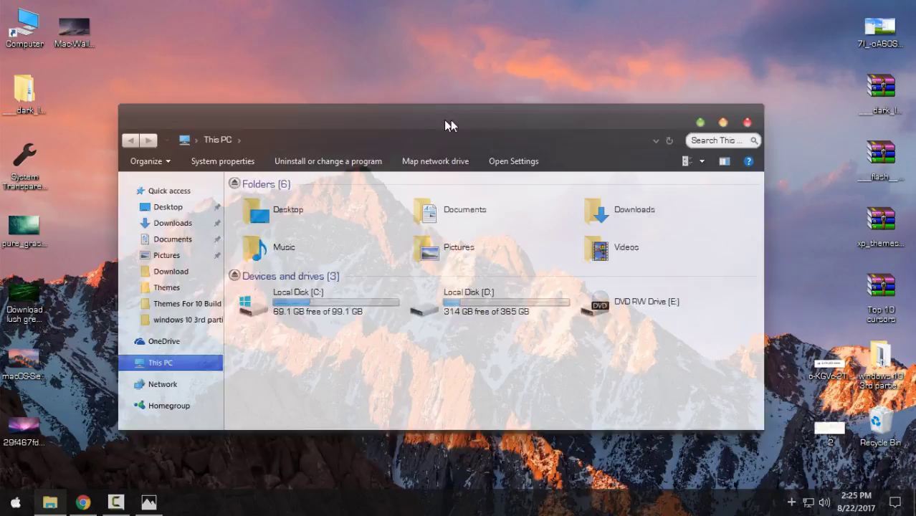
pyautogui.moveTo(451, 121); pyautogui.dragTo(502, 170)
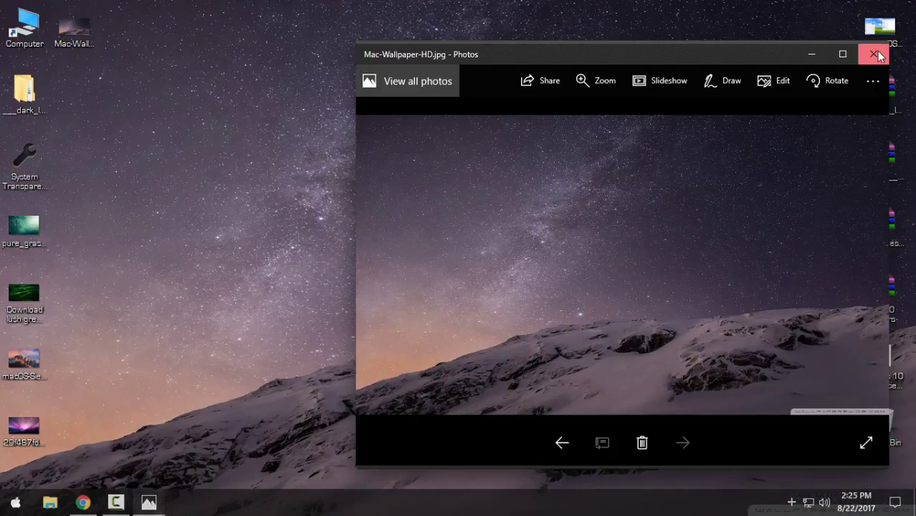
pyautogui.moveTo(885, 59)
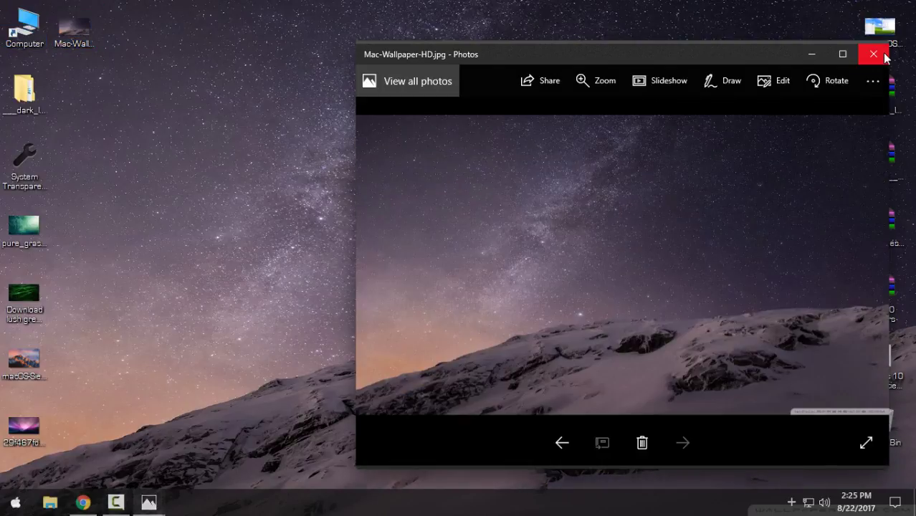
pyautogui.click(872, 54)
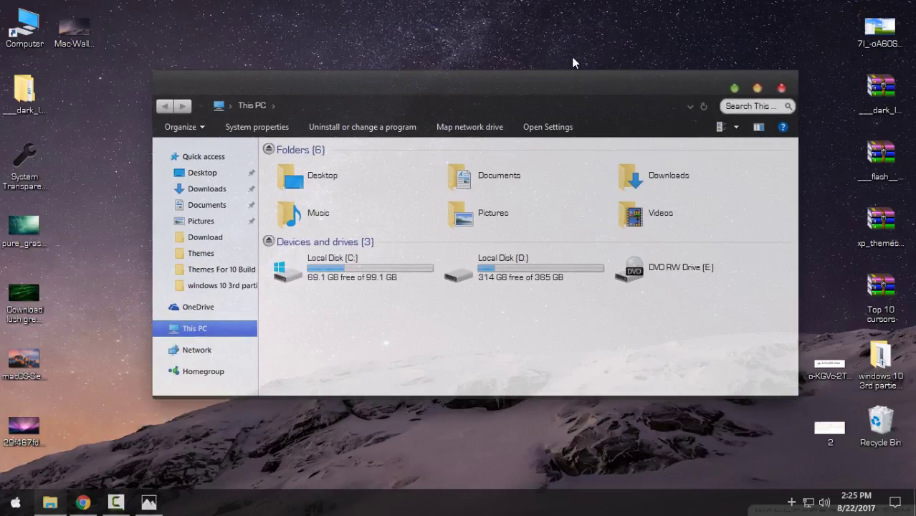
pyautogui.click(781, 88)
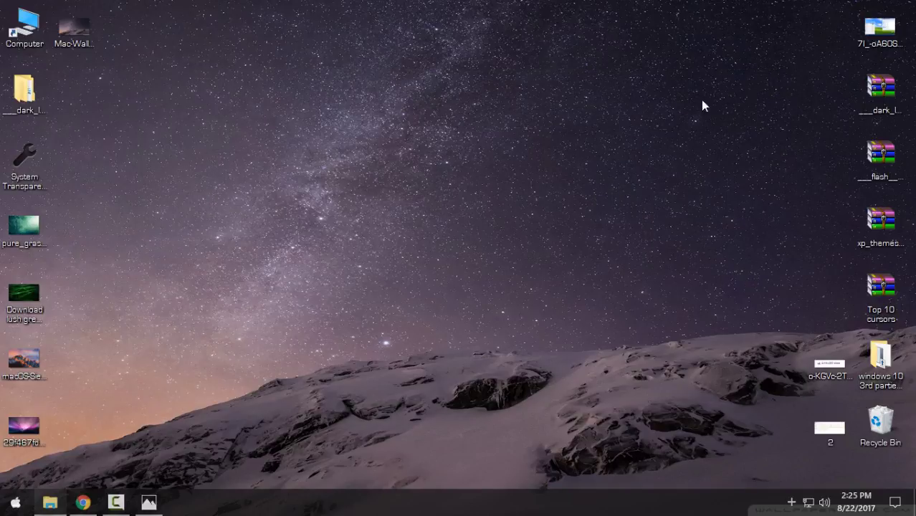
# Open the translucent StartIsBack menu from the Apple Start button over the starry wallpaper
pyautogui.click(24, 93)
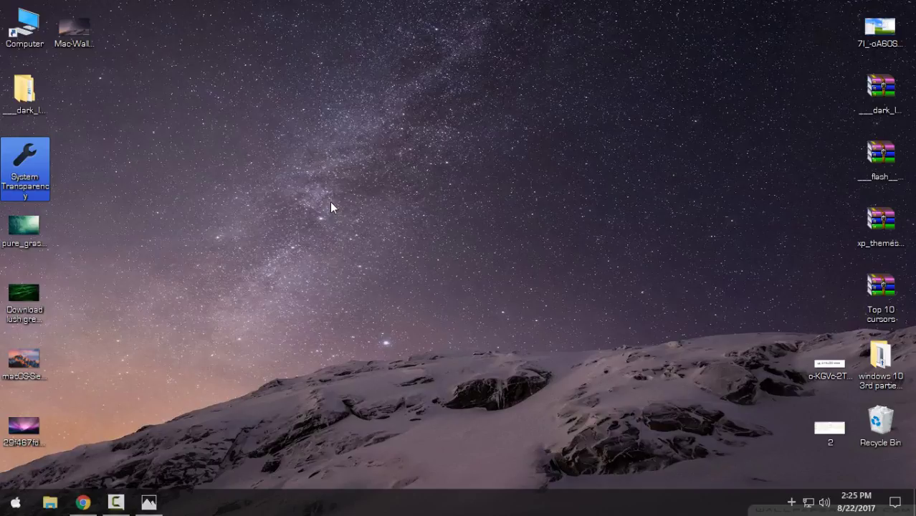
pyautogui.click(15, 501)
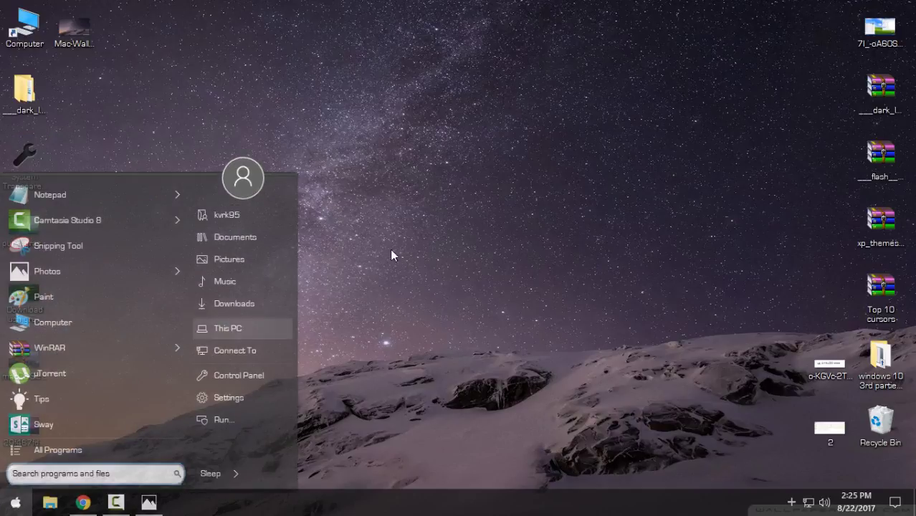
pyautogui.moveTo(155, 386)
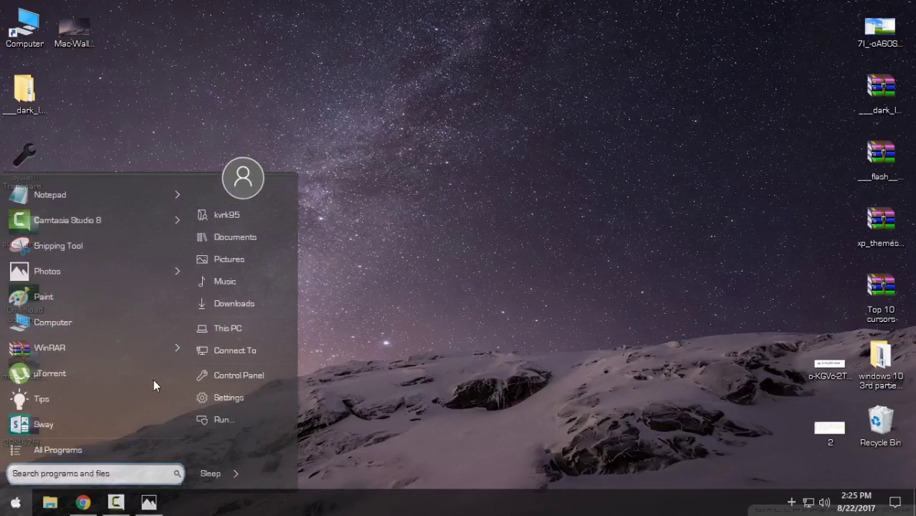